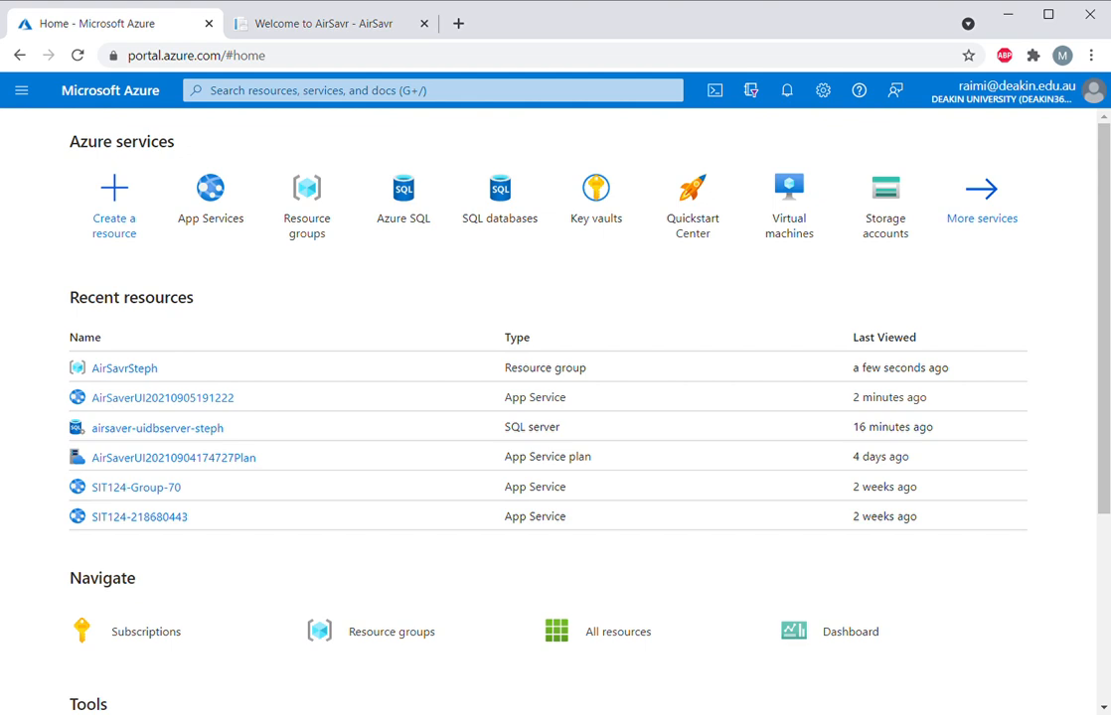
- Go into the AirSavrSteph resource group from Recent resources on the Azure home page
left_click(123, 368)
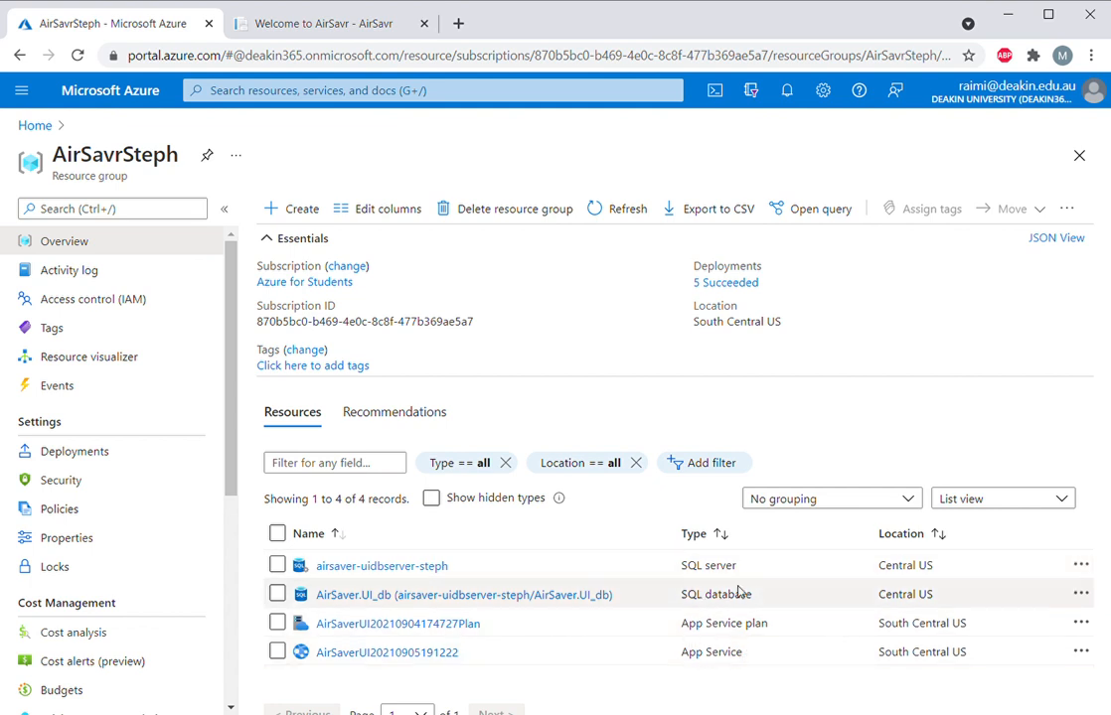
left_click(386, 651)
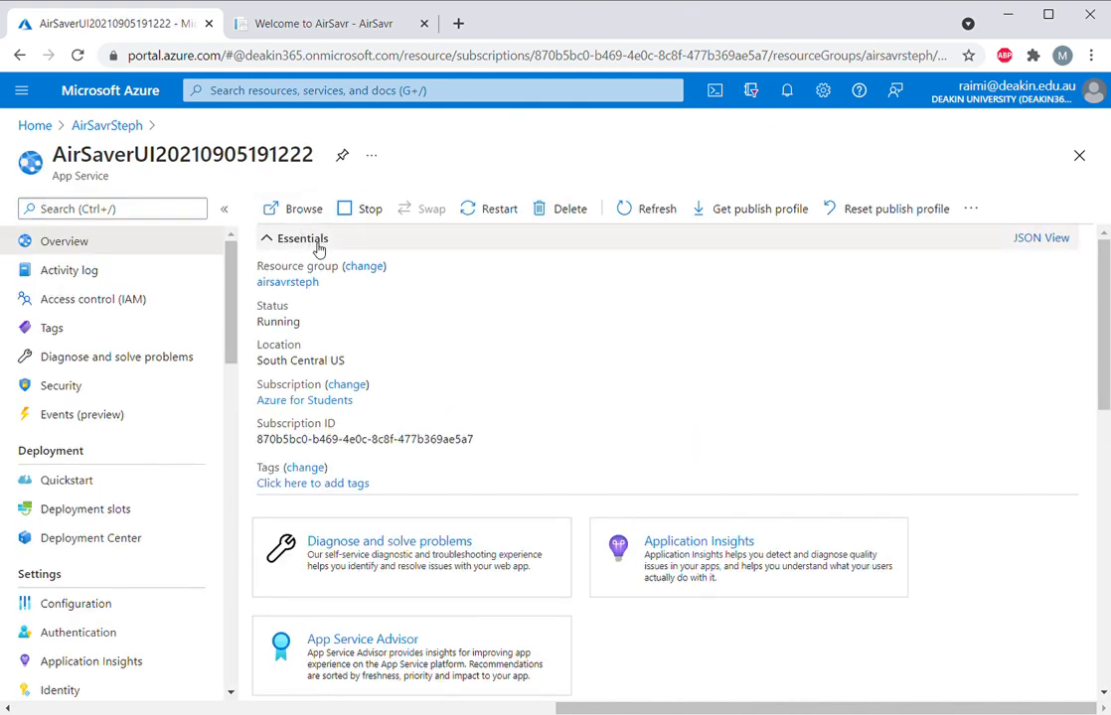
left_click(301, 238)
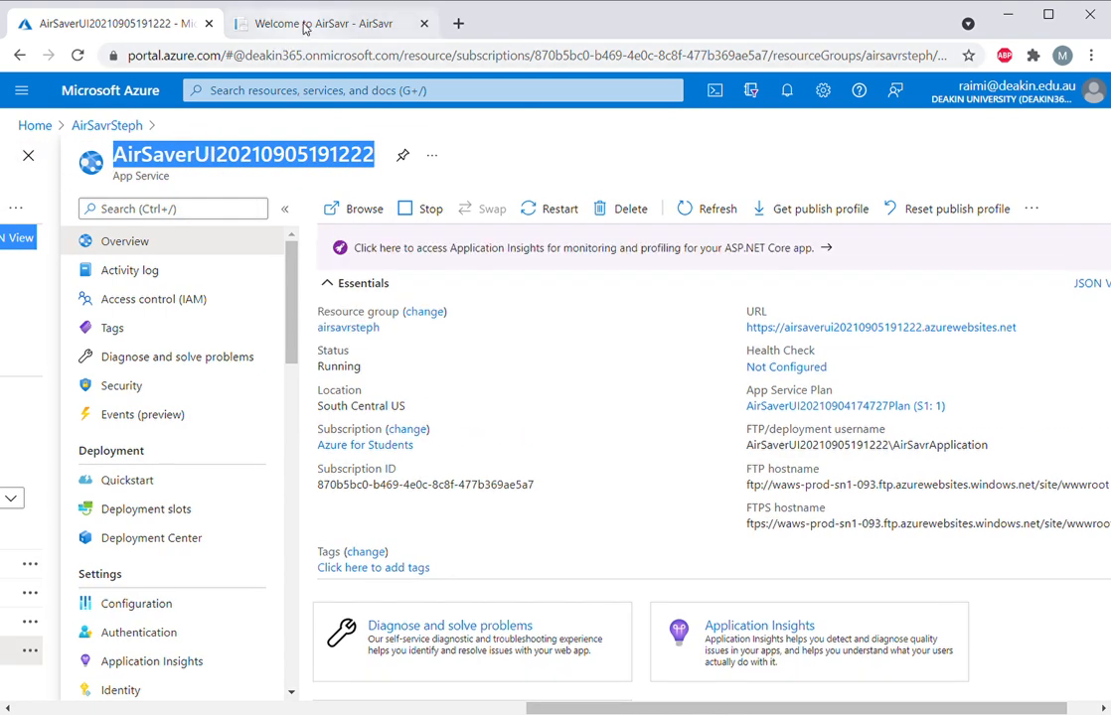
- Log in to the hosted AirSavr site with the pre-filled test account email and password
left_click(327, 23)
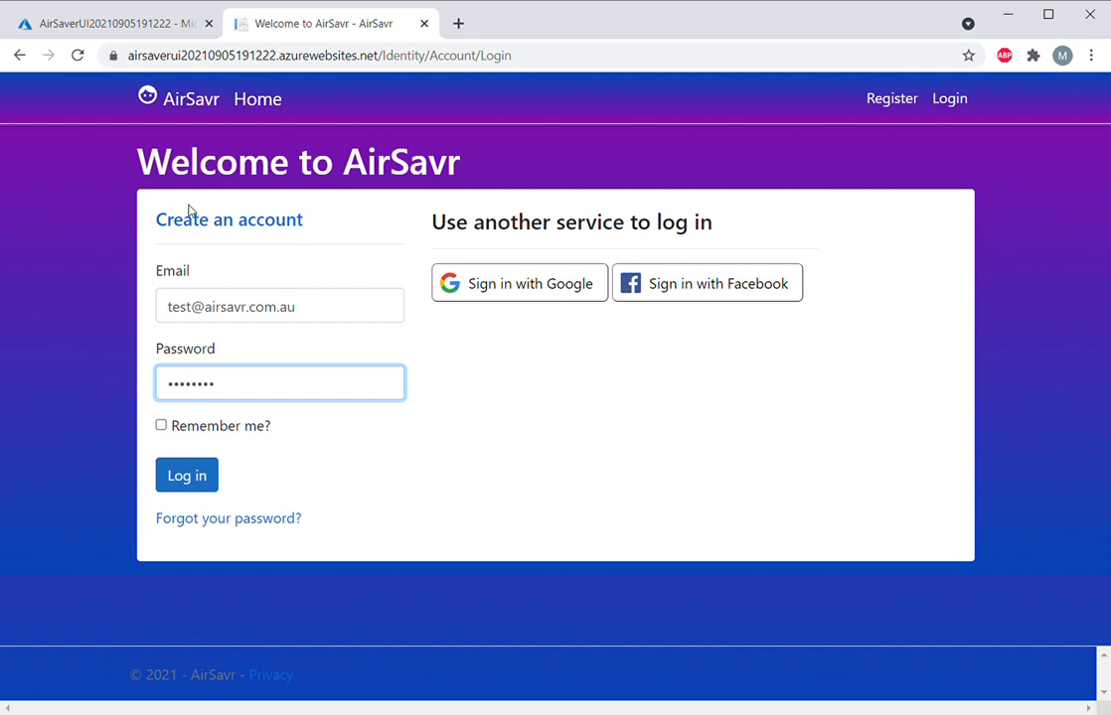
mouse_move(486, 273)
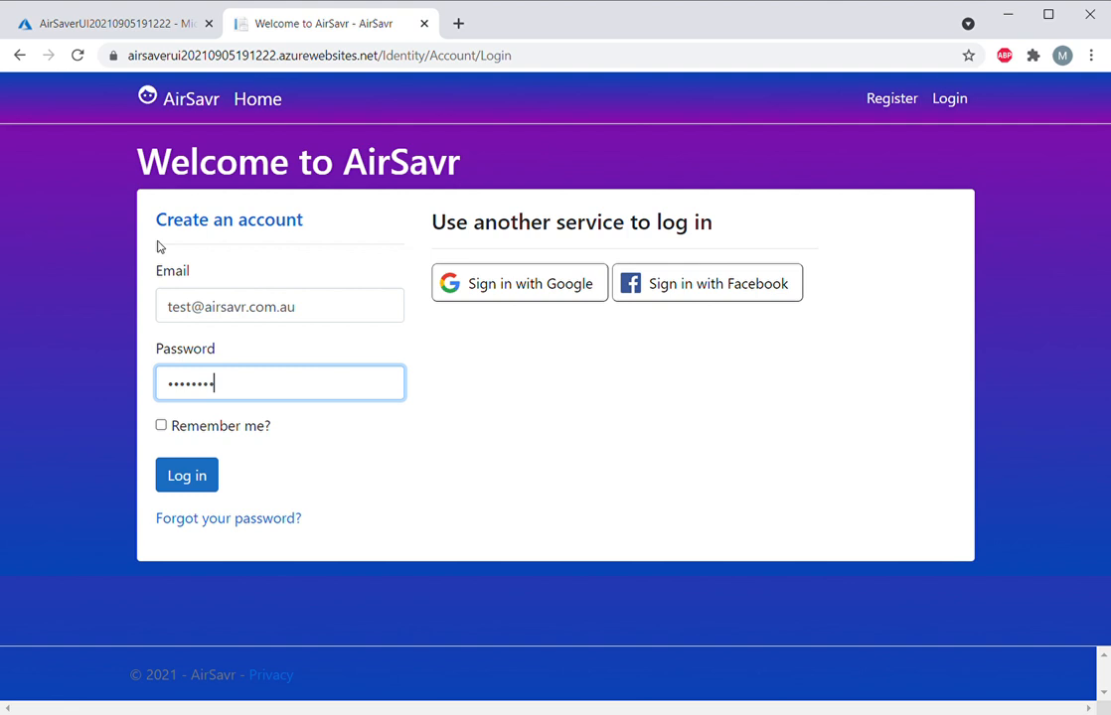
mouse_move(220, 345)
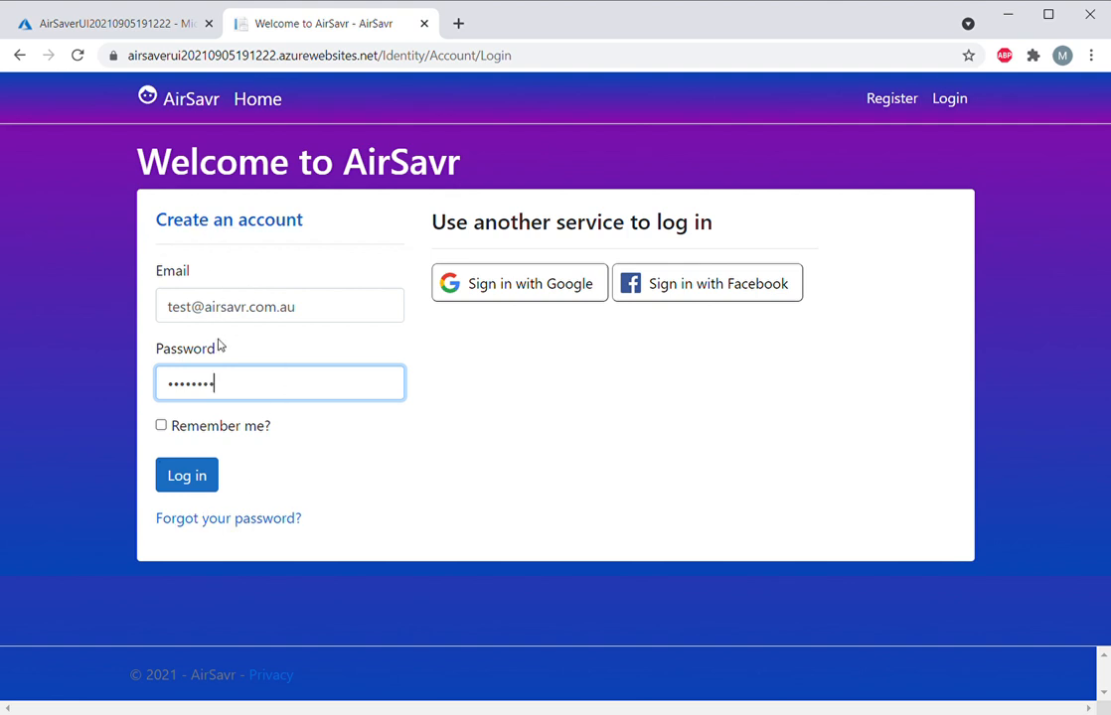
mouse_move(386, 329)
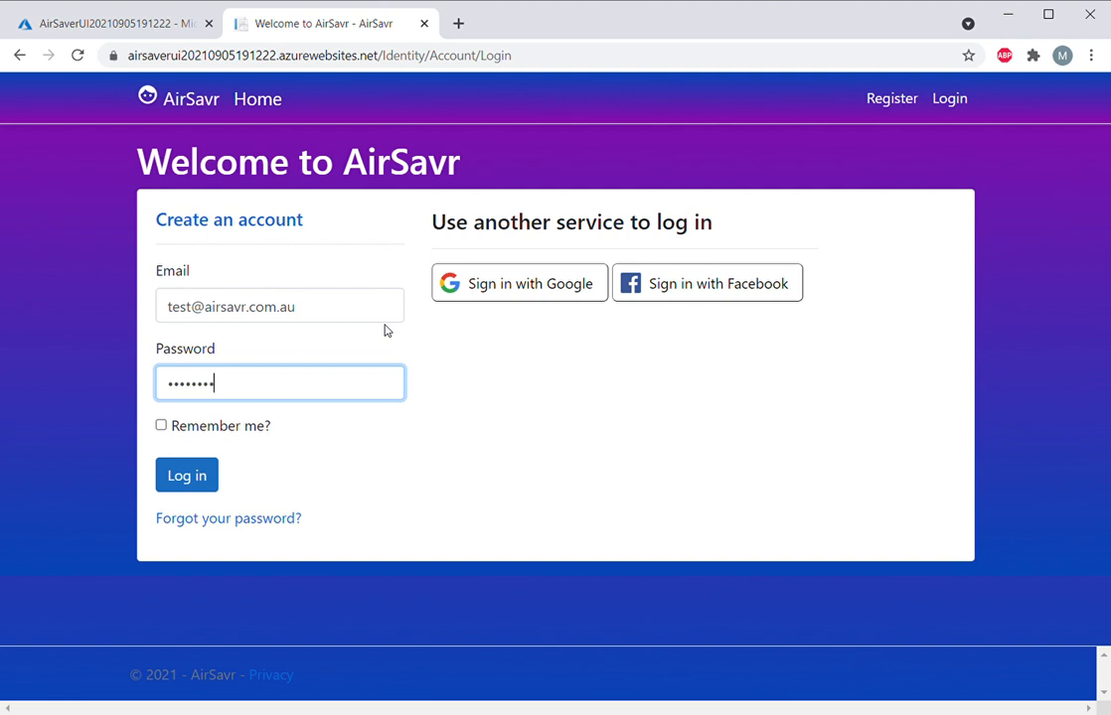
mouse_move(162, 458)
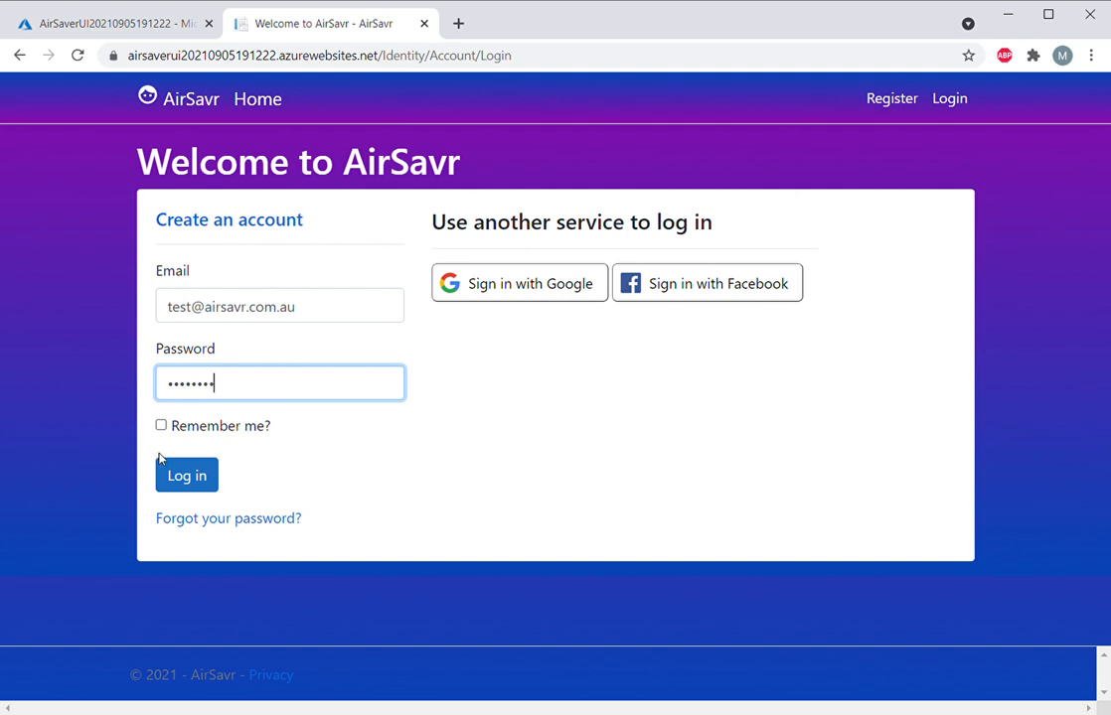
left_click(187, 475)
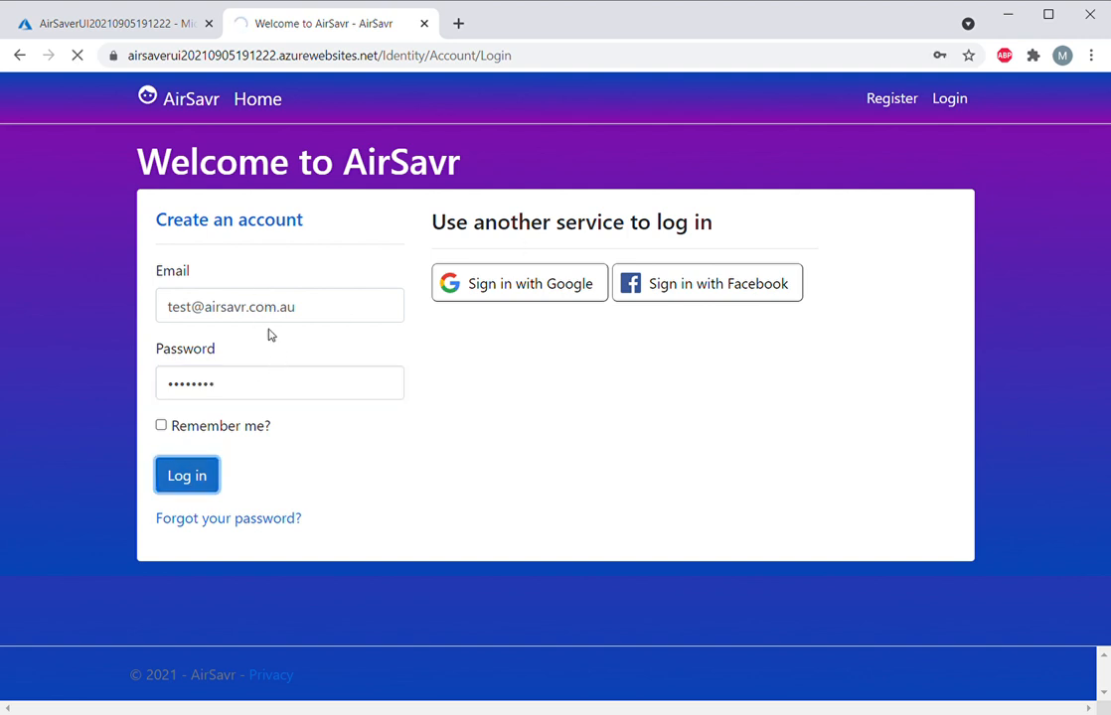
left_click(186, 475)
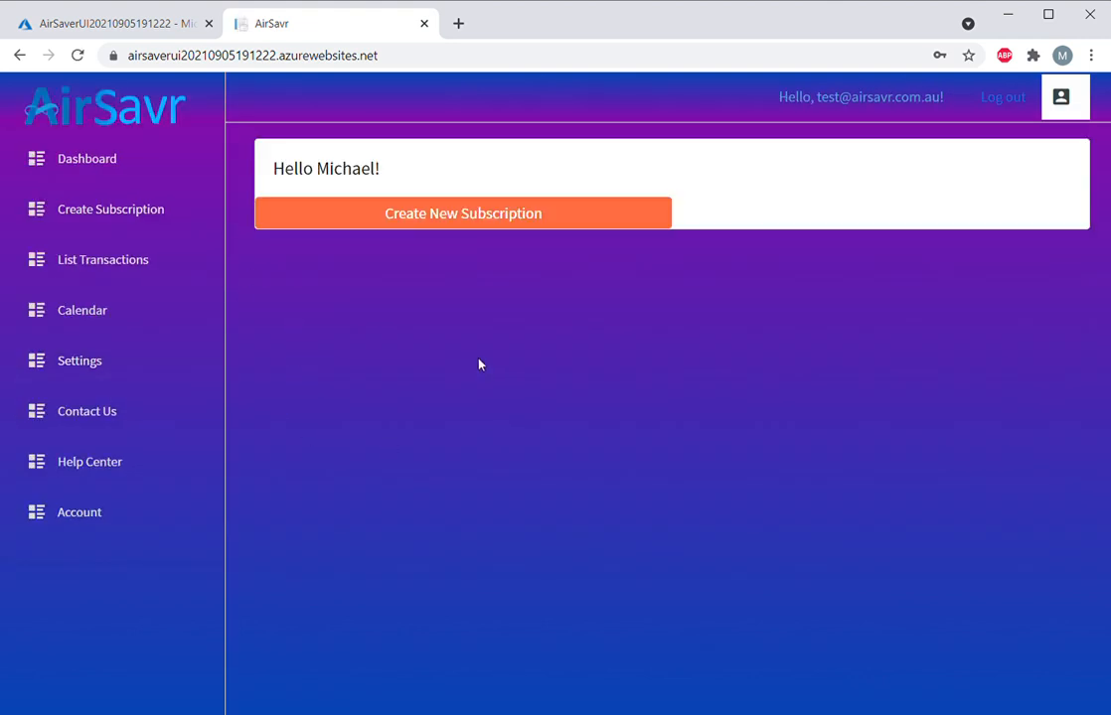
mouse_move(287, 85)
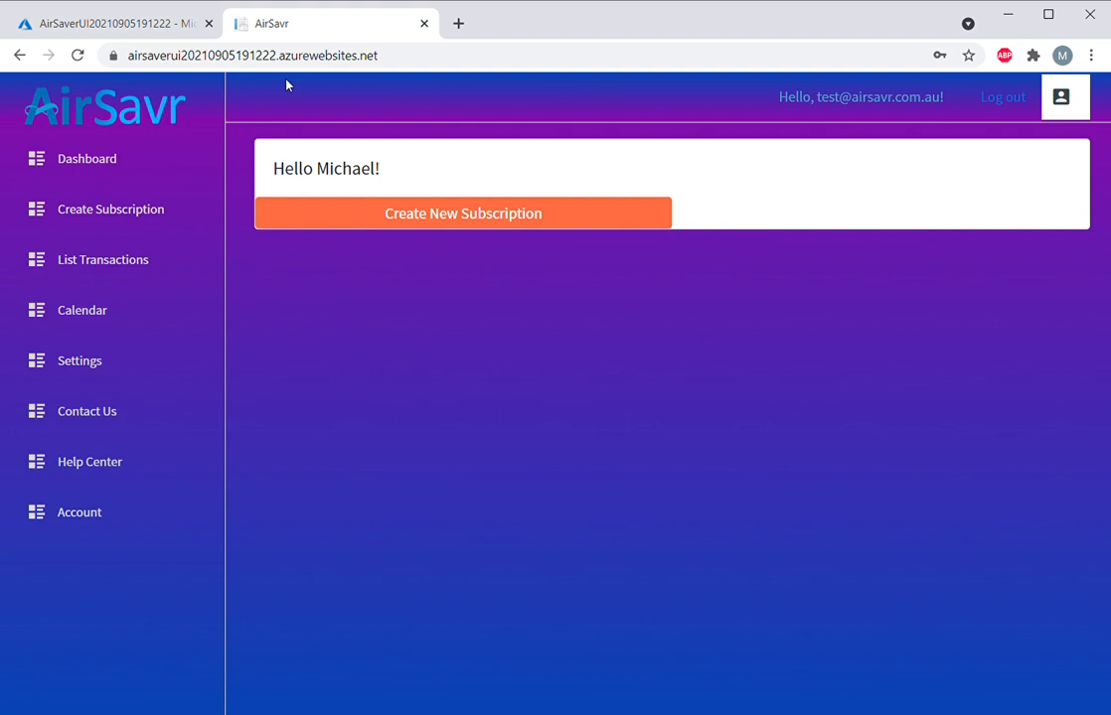
mouse_move(488, 237)
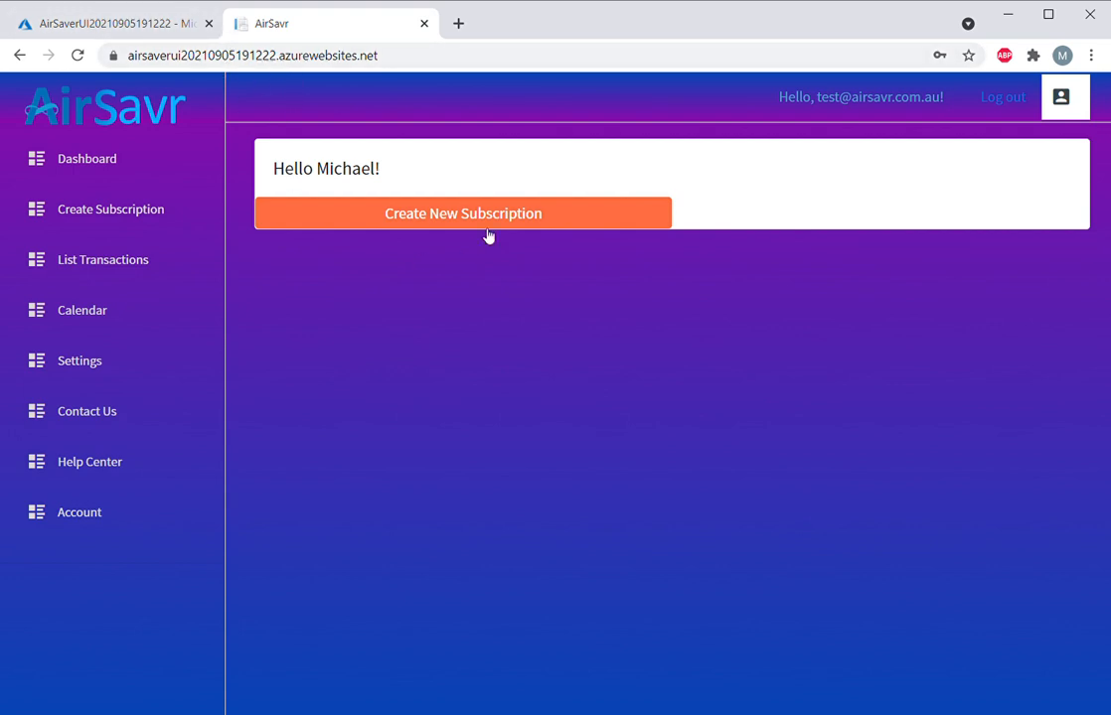
mouse_move(463, 214)
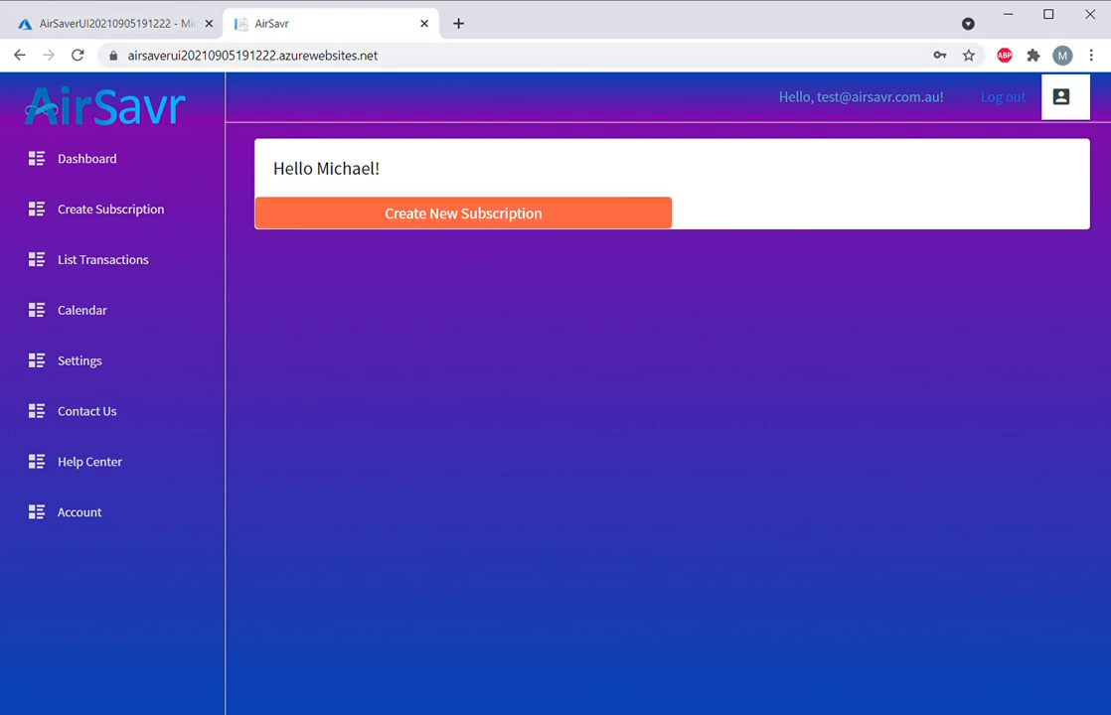